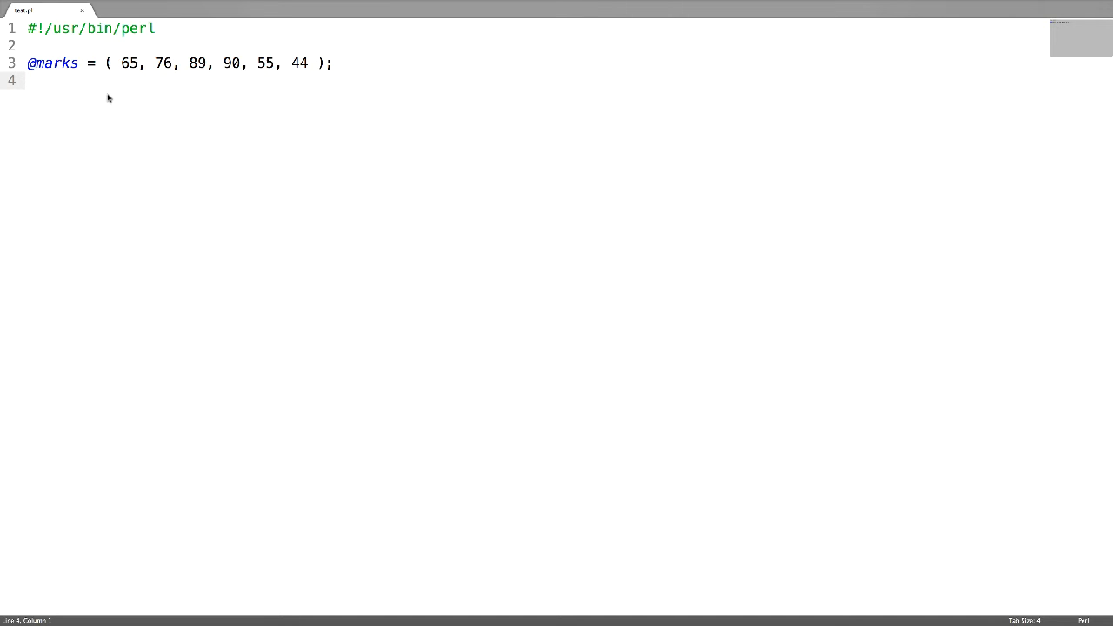
{"action": "type", "text": "print"}
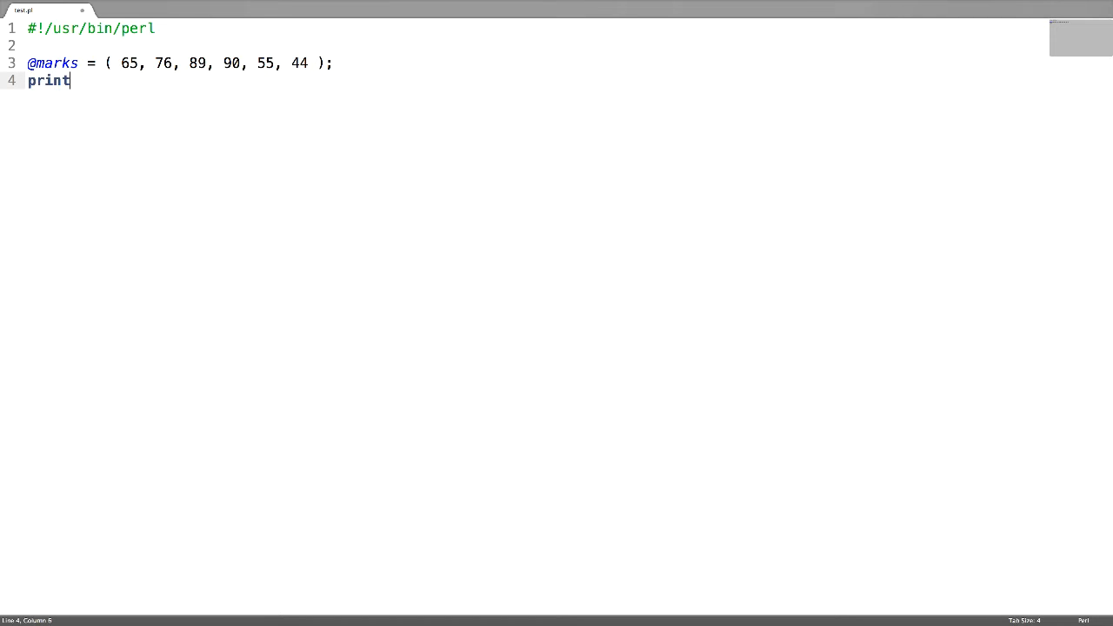
{"action": "type", "text": "\"@marks[2..5]\\"}
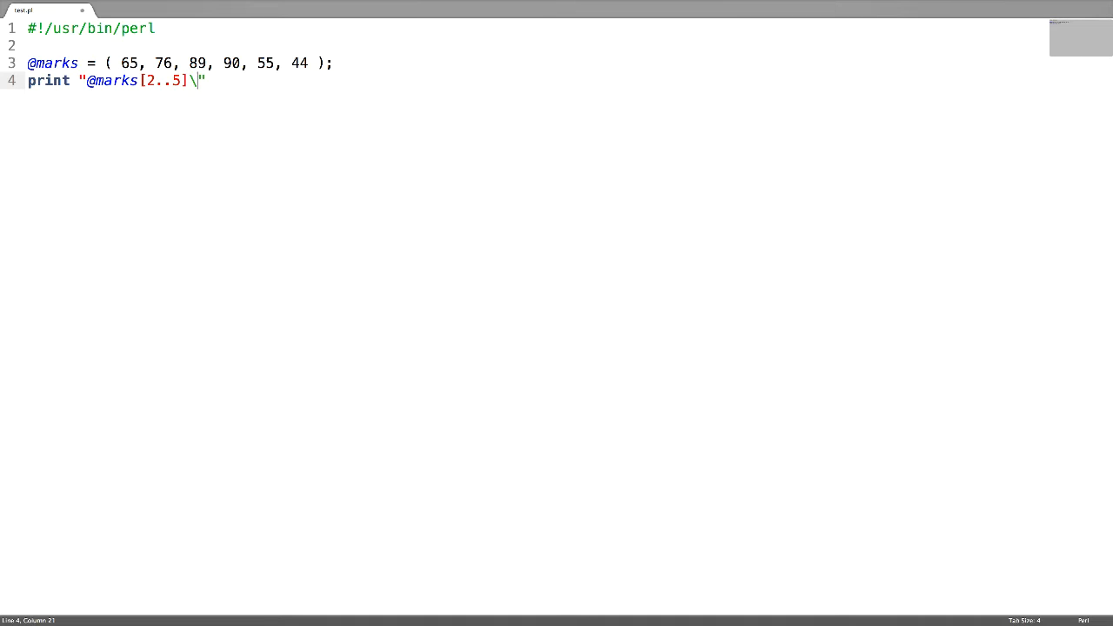
{"action": "type", "text": "n\";"}
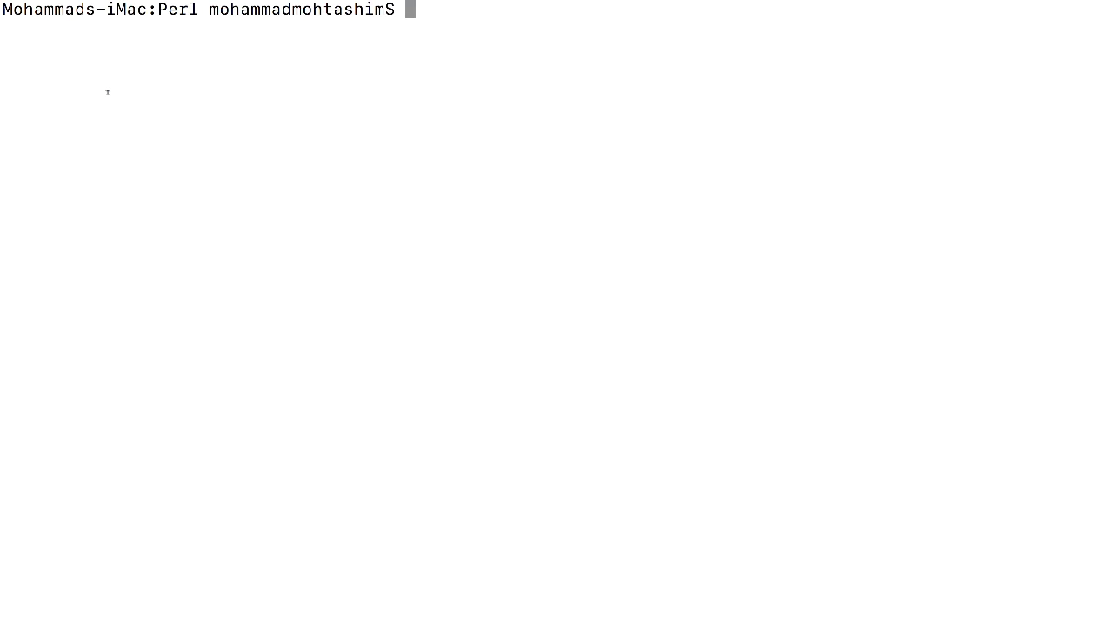
- Run perl test.pl in Terminal to print the slice 89 90 55 44
{"action": "key", "text": "Return"}
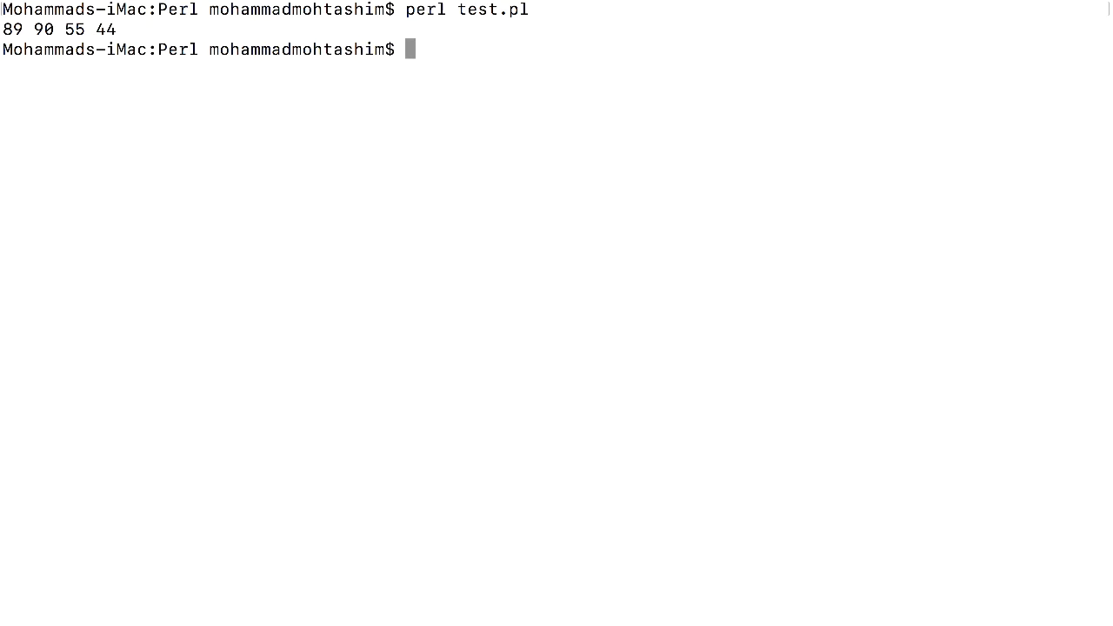
{"action": "left_click_drag", "start_coordinate": [3, 30], "coordinate": [117, 30]}
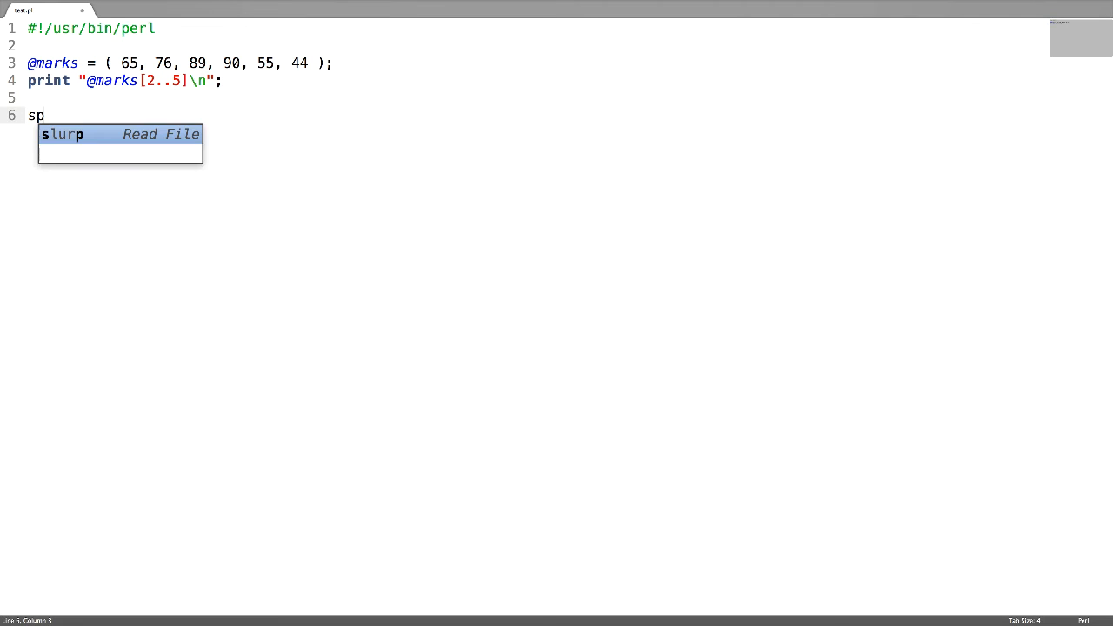
{"action": "type", "text": "lice"}
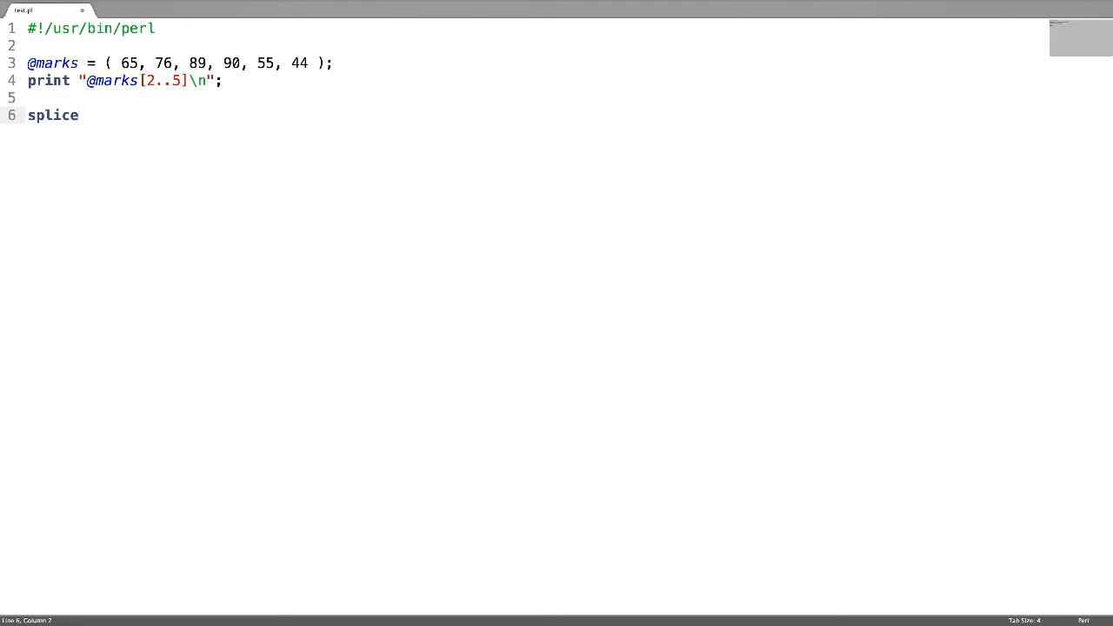
{"action": "type", "text": "(@marks)"}
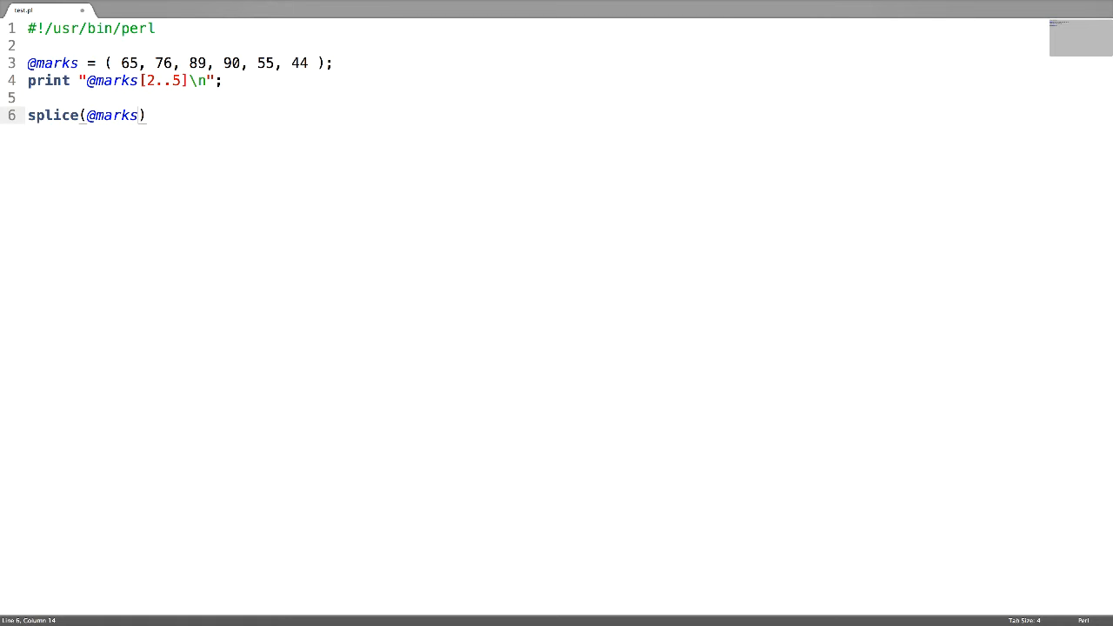
{"action": "type", "text": ","}
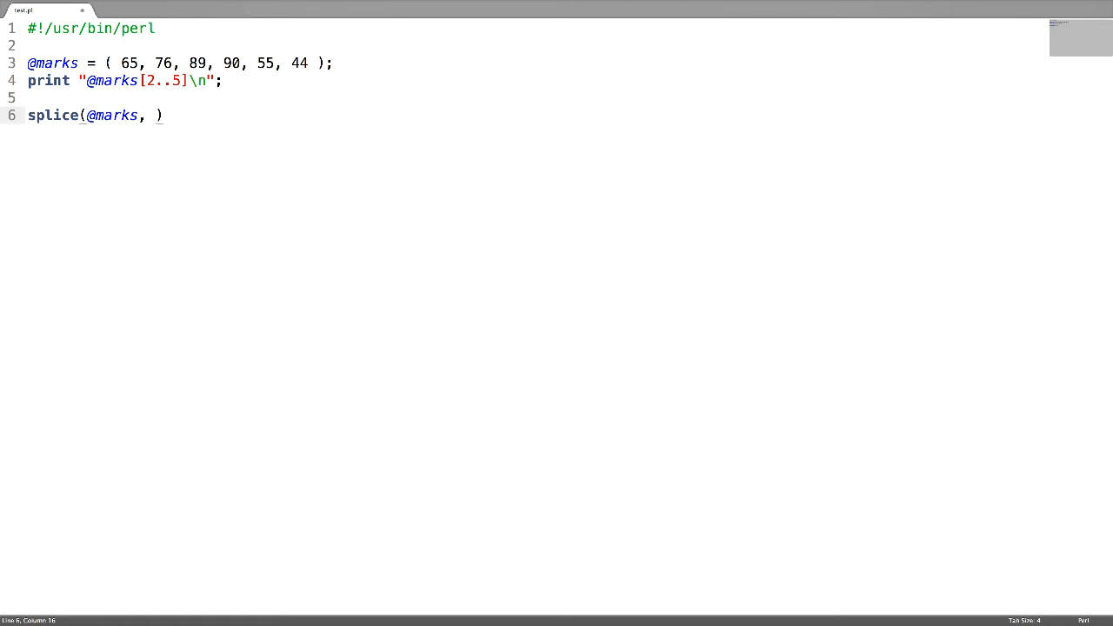
{"action": "type", "text": "2"}
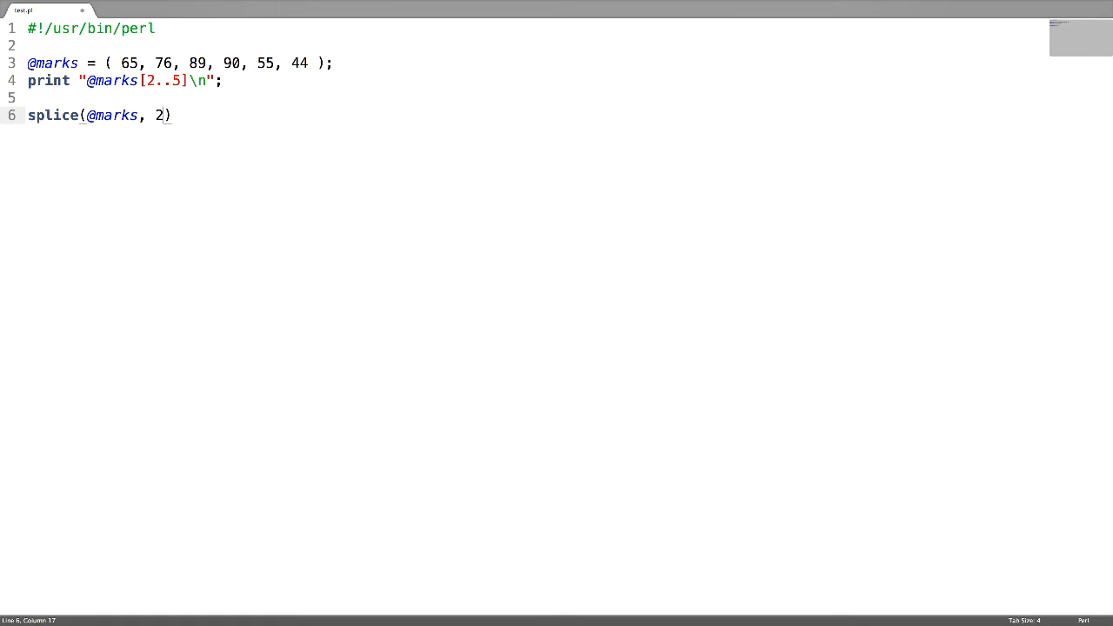
{"action": "type", "text": ","}
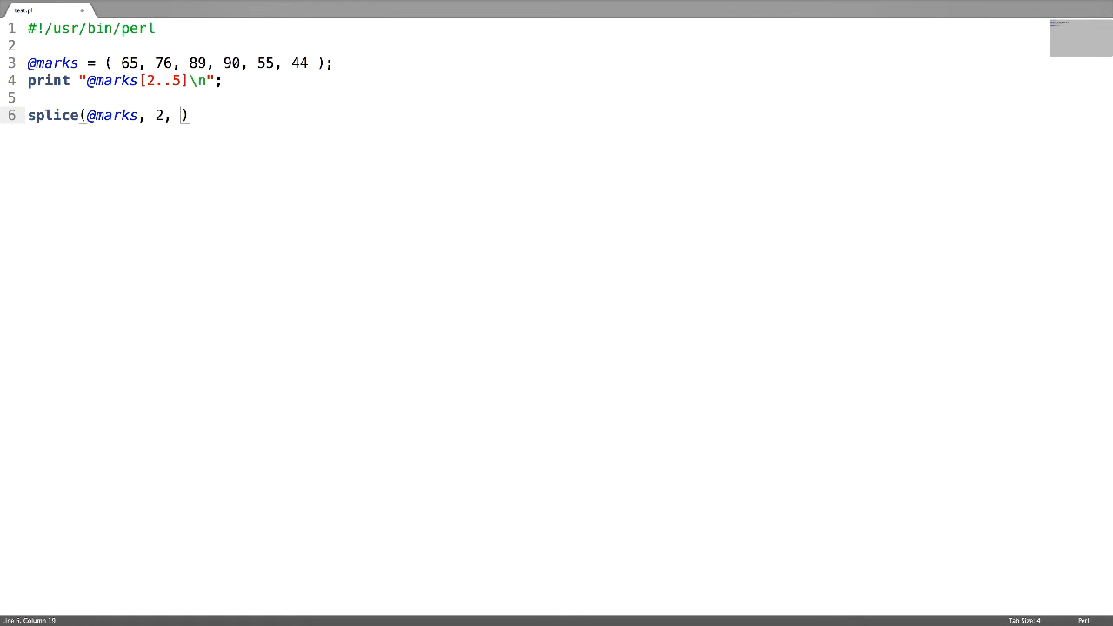
{"action": "type", "text": "3,"}
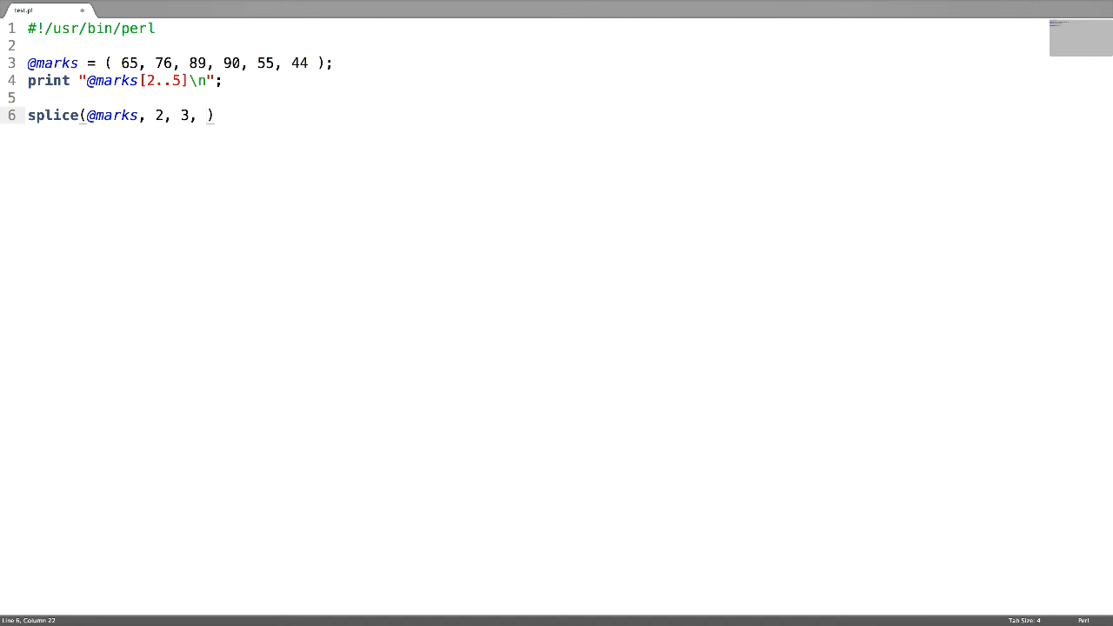
{"action": "type", "text": "9"}
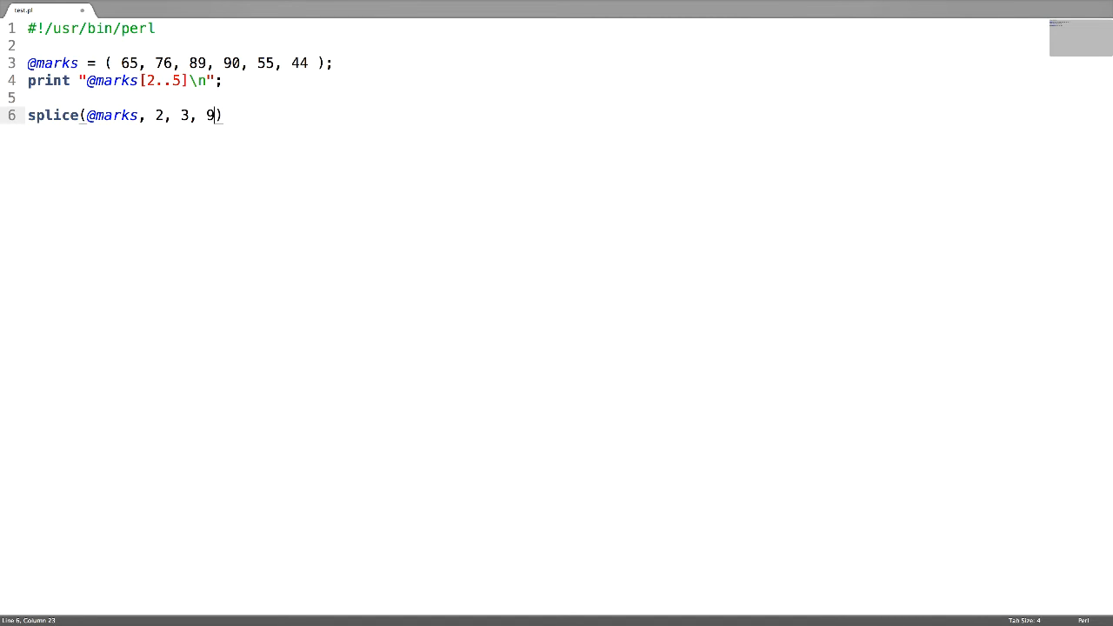
{"action": "type", "text": "8..100"}
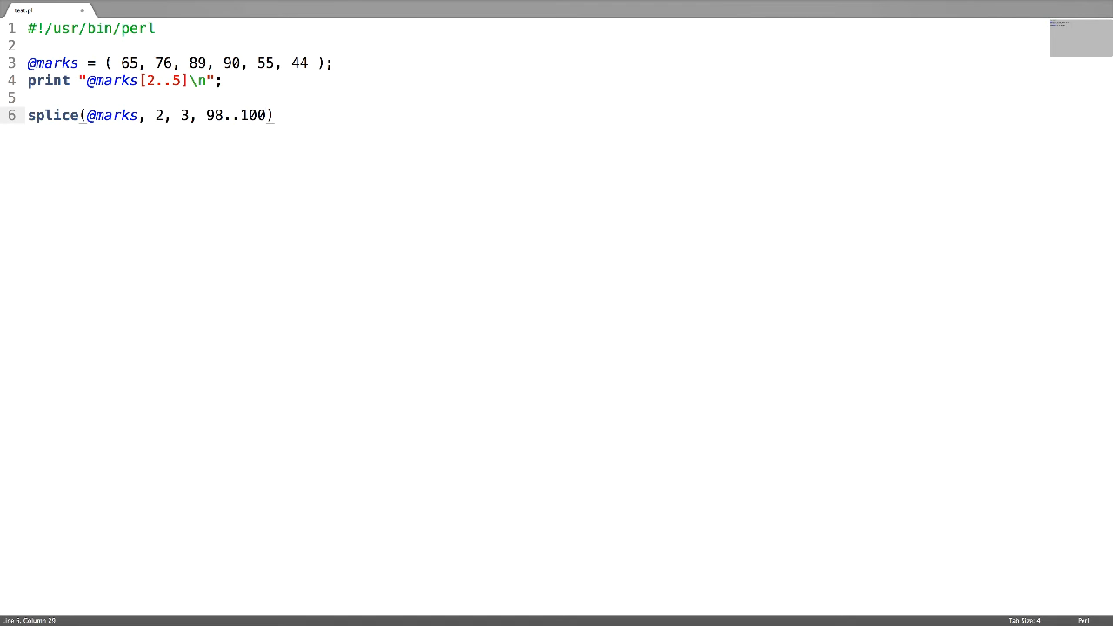
{"action": "type", "text": ";"}
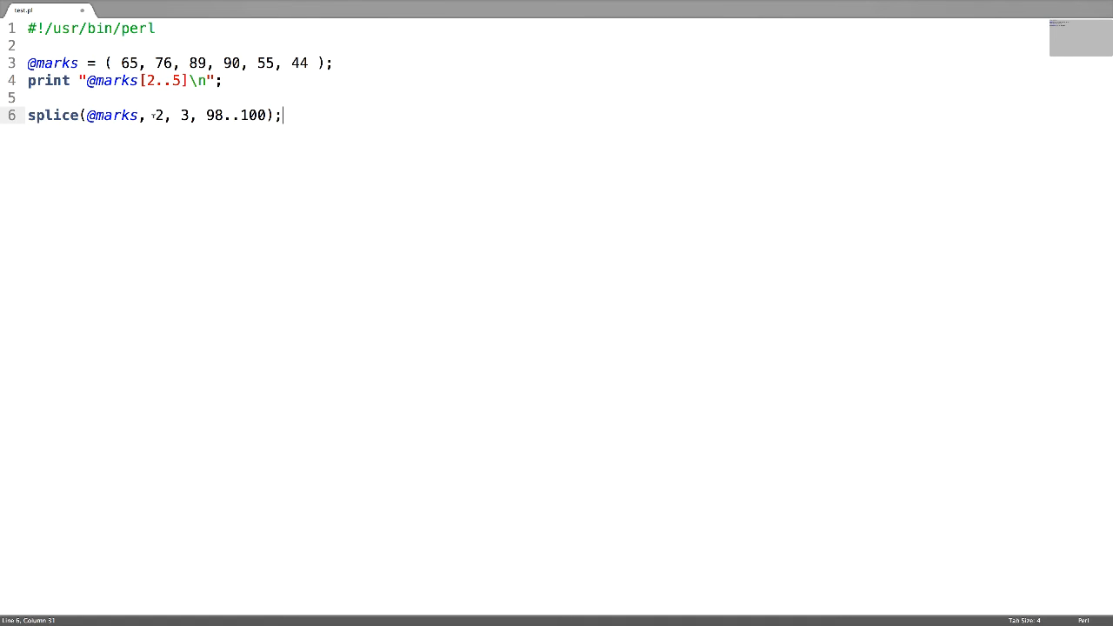
{"action": "double_click", "coordinate": [159, 115]}
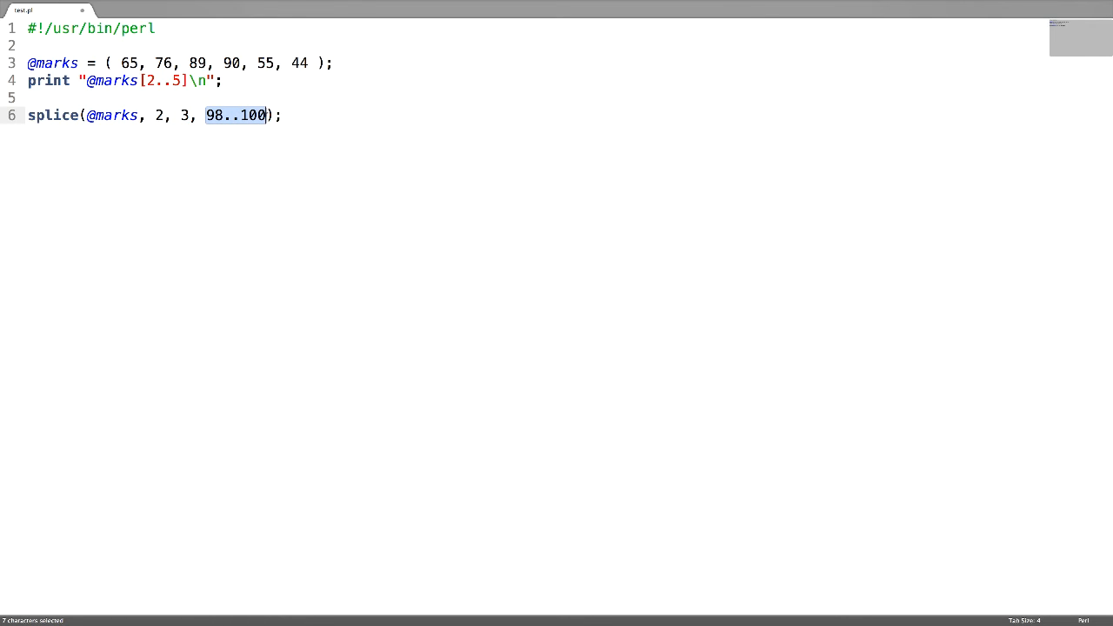
{"action": "left_click", "coordinate": [280, 115]}
{"action": "type", "text": "print"}
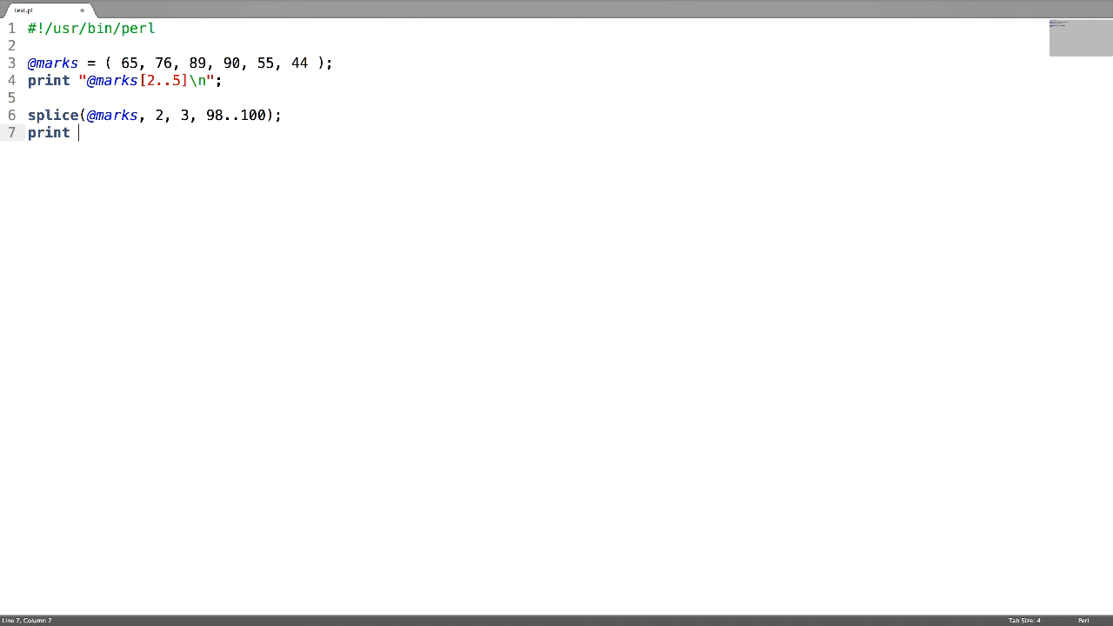
{"action": "type", "text": "\"@marks\""}
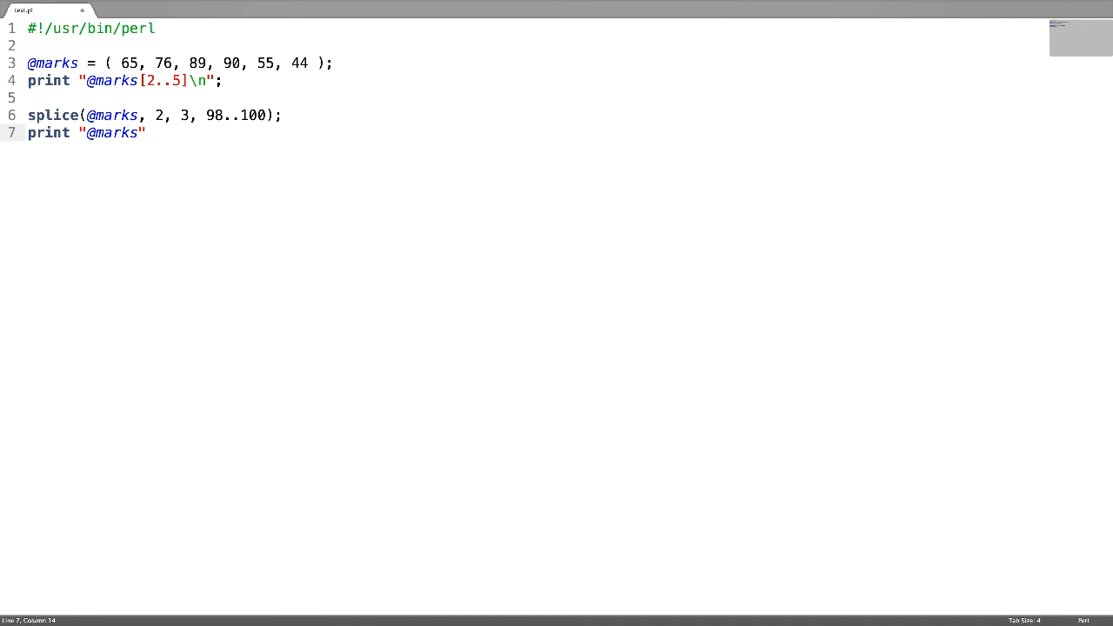
{"action": "type", "text": "\\n\";"}
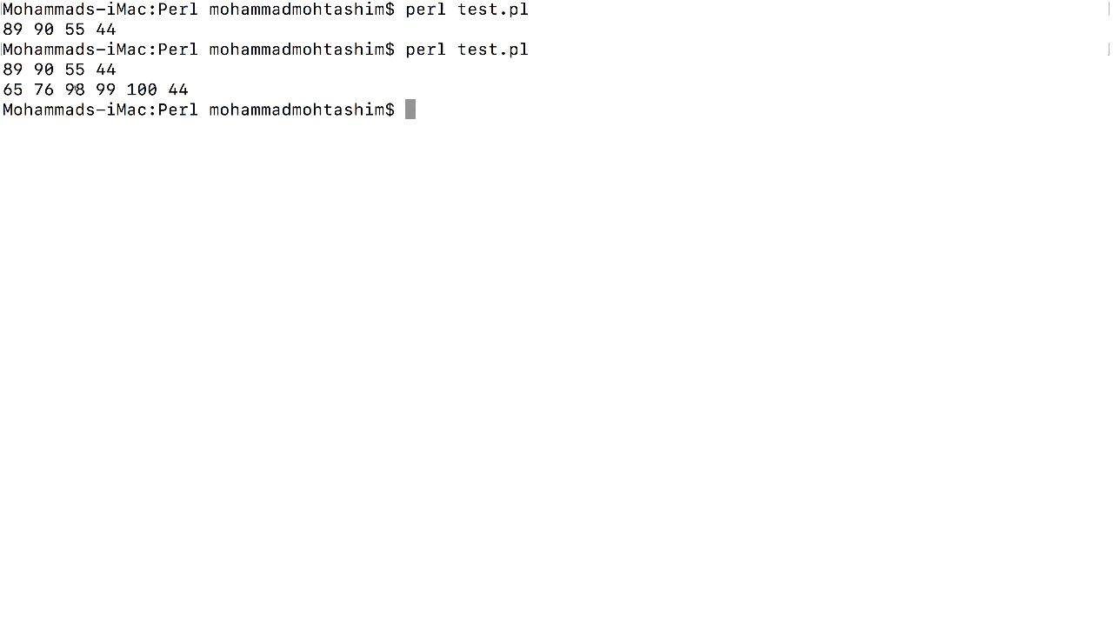
{"action": "left_click_drag", "start_coordinate": [63, 88], "coordinate": [118, 89]}
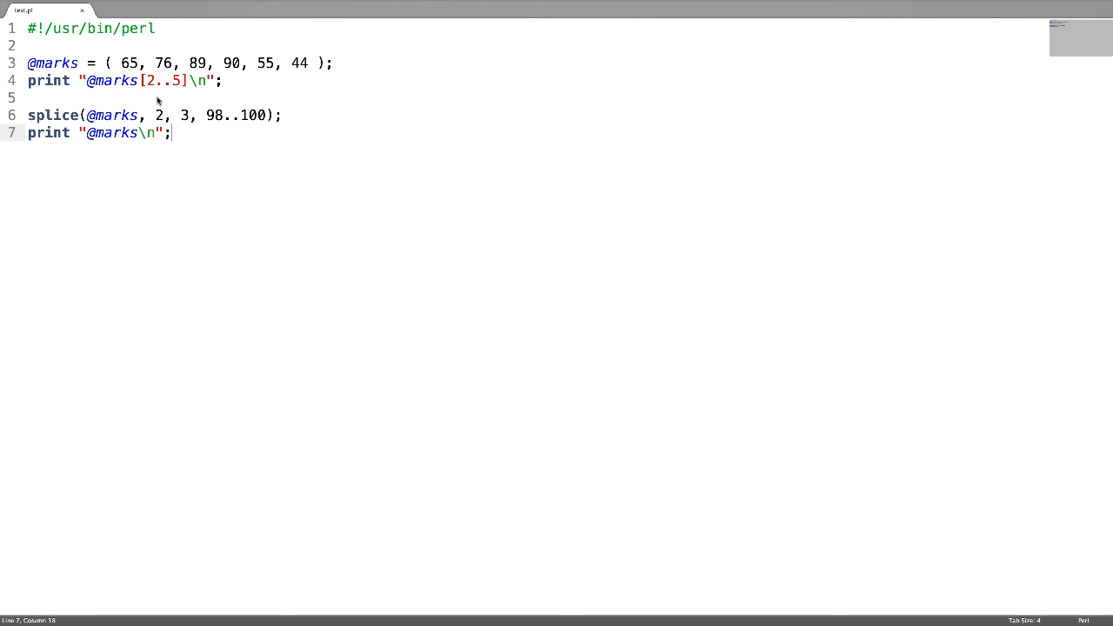
{"action": "key", "text": "enter"}
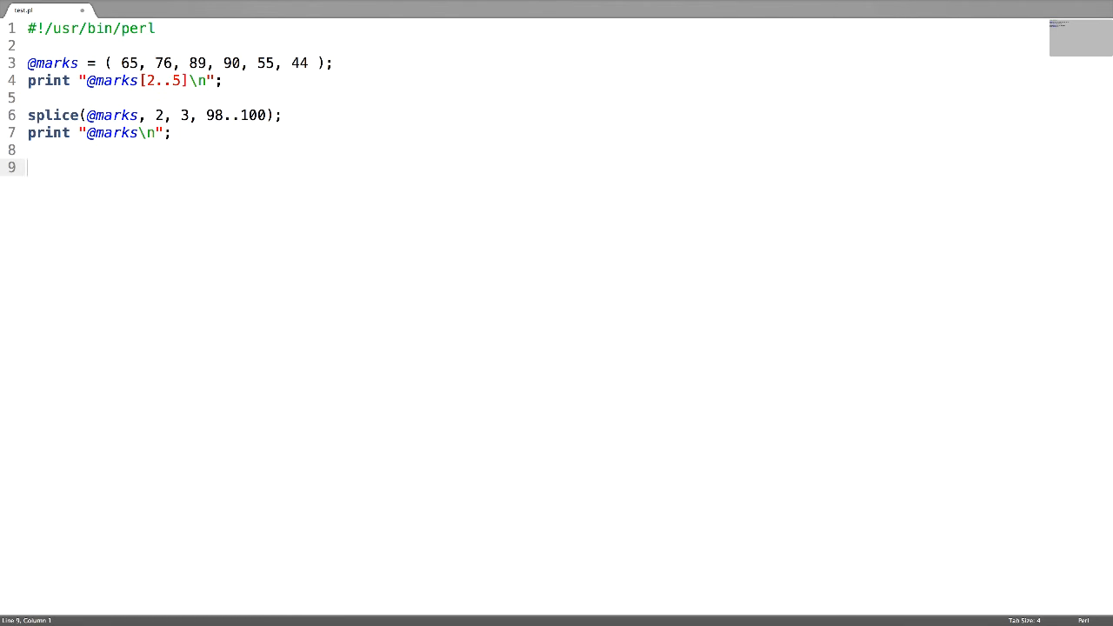
{"action": "type", "text": "@last"}
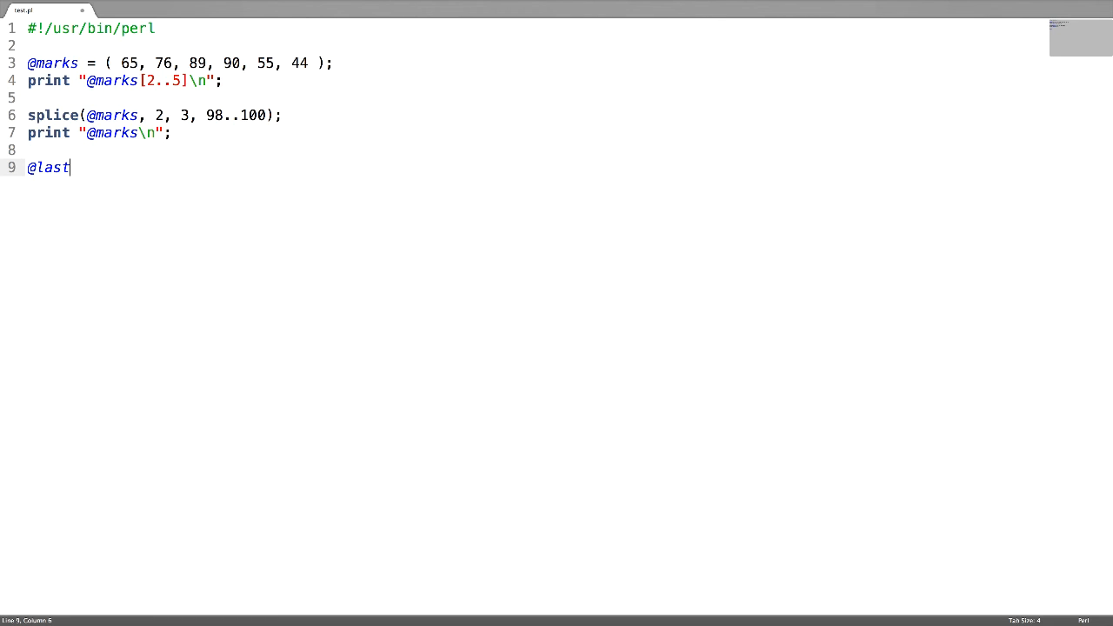
{"action": "type", "text": "Three ="}
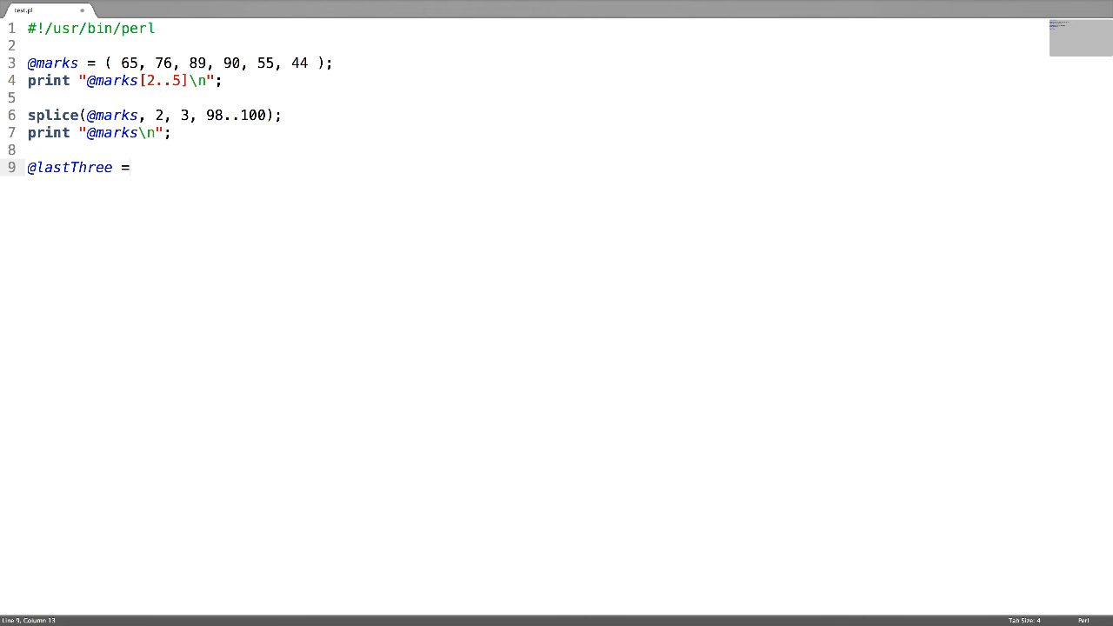
{"action": "type", "text": "splice"}
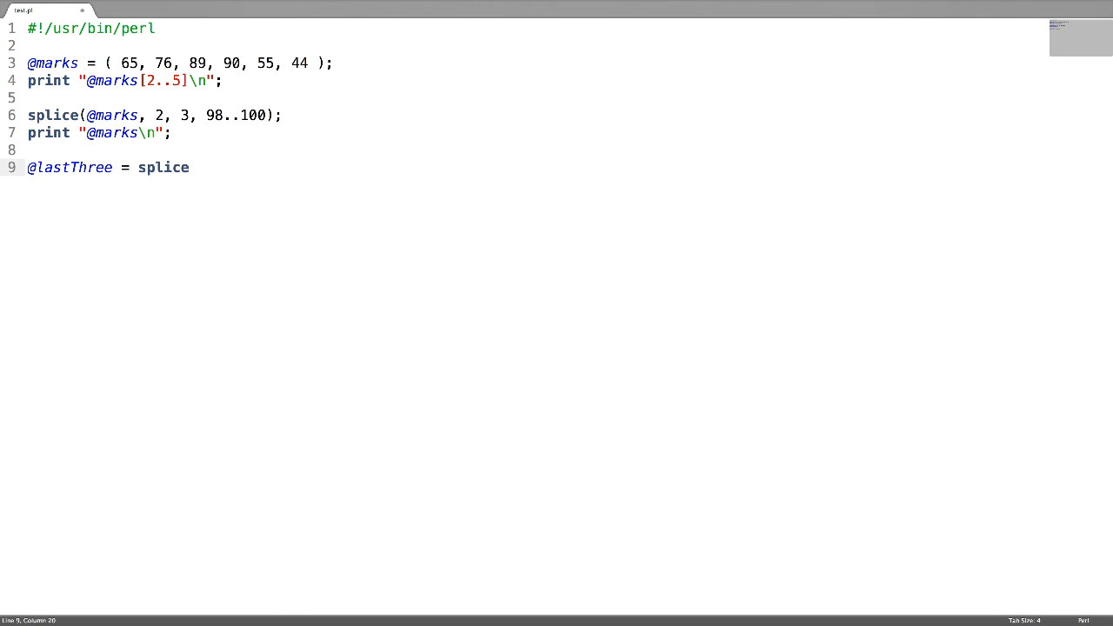
{"action": "type", "text": "(@marks)"}
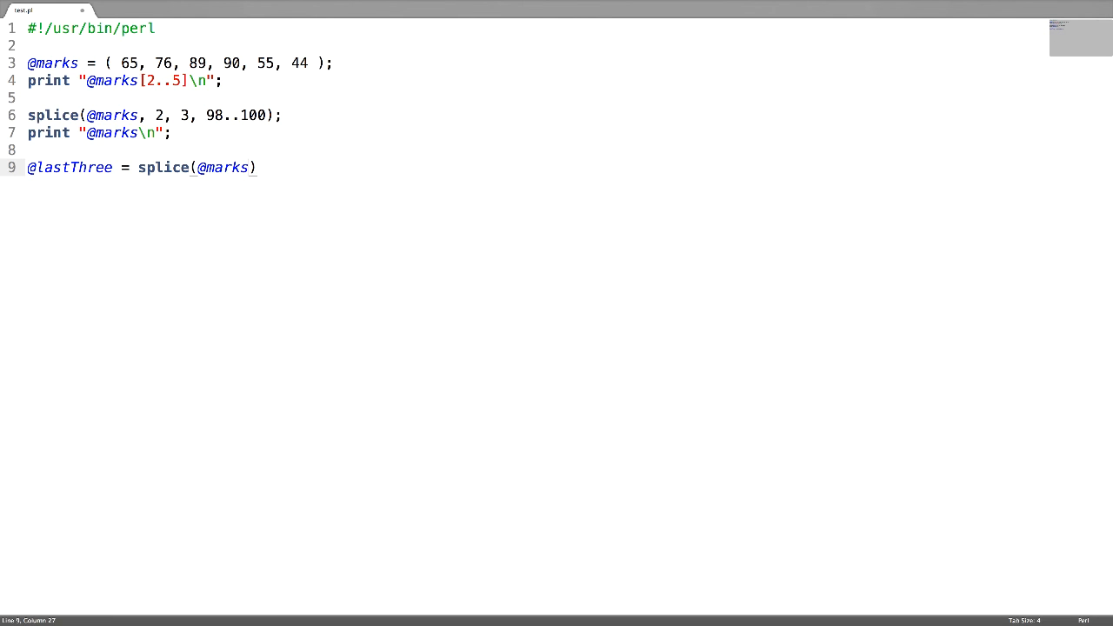
{"action": "type", "text": ", -3"}
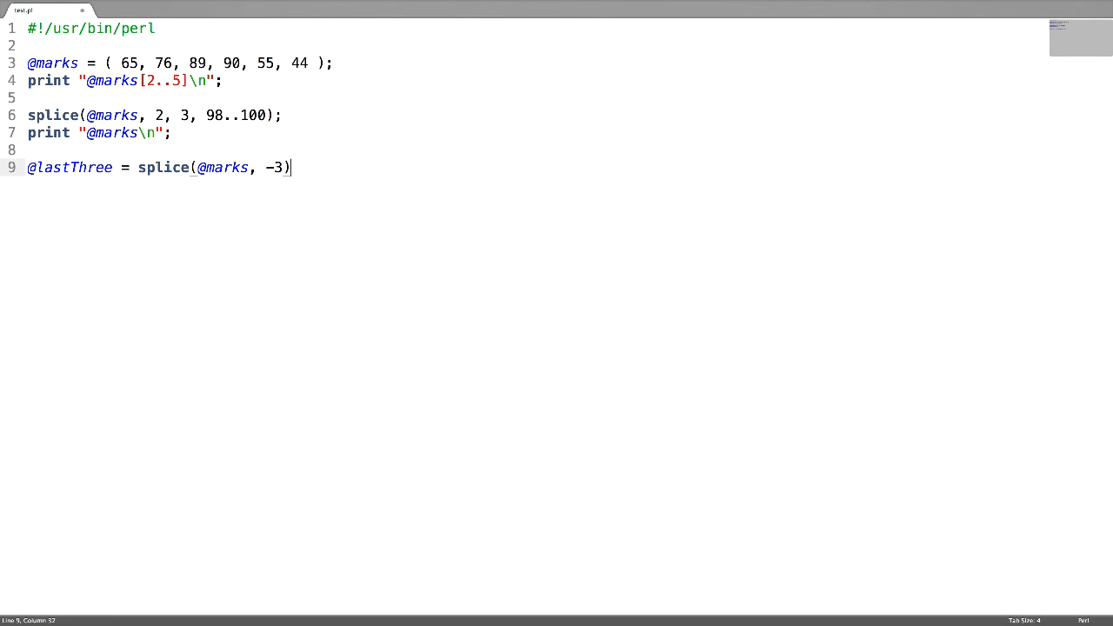
{"action": "type", "text": ";"}
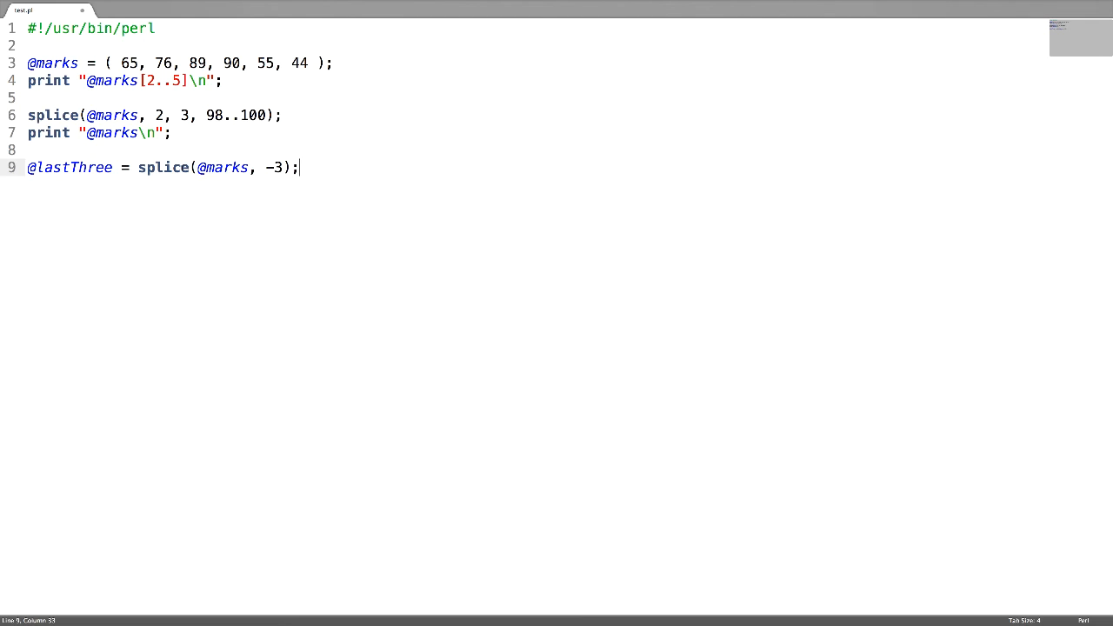